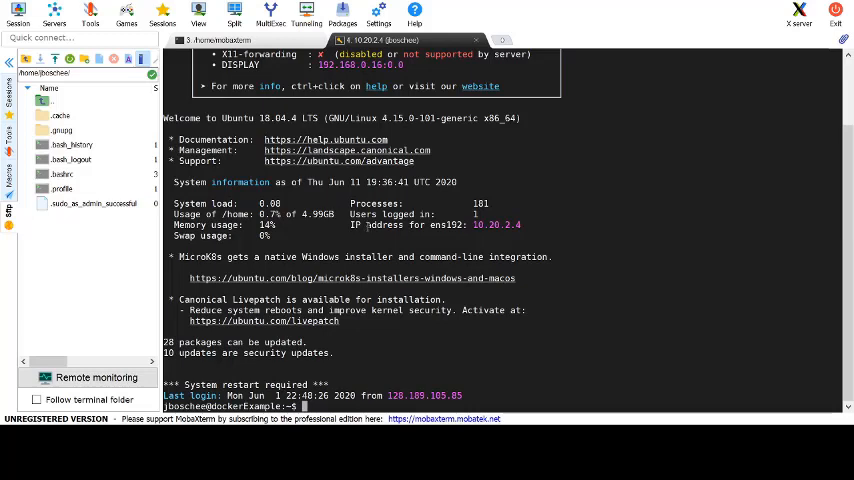
# Step: Refresh the server's package lists with sudo apt-get update, supplying the sudo password
pyautogui.write('sudo apt-get update')
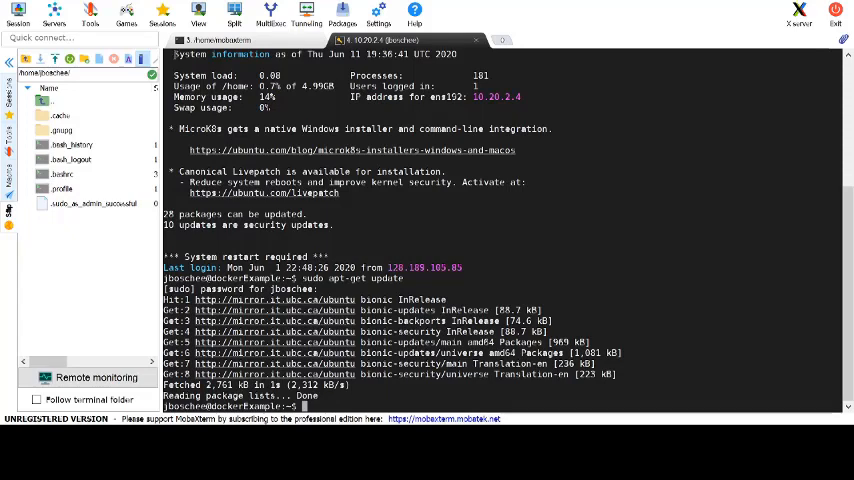
# Step: Install apt-transport-https, ca-certificates, curl, gnupg-agent and software-properties-common, answering Y
pyautogui.write('sudo apt-get install apt-transport-https ca-certificates curl gnupg-agent software-properties-common')
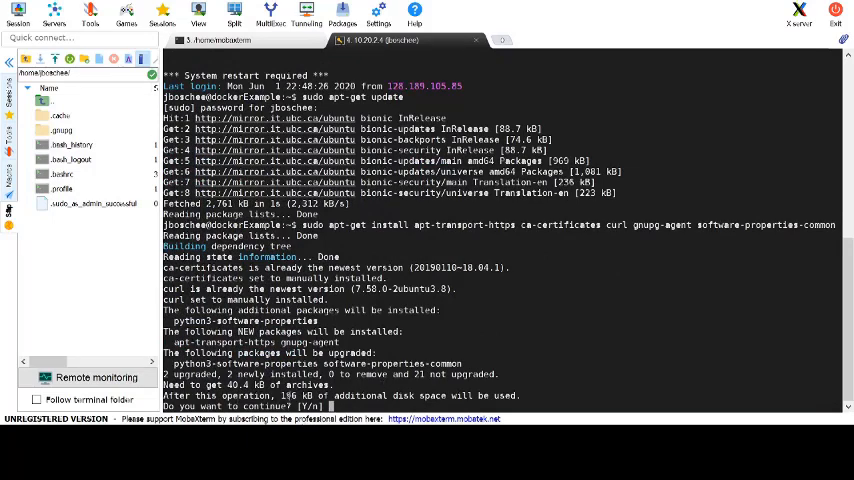
pyautogui.write('Y')
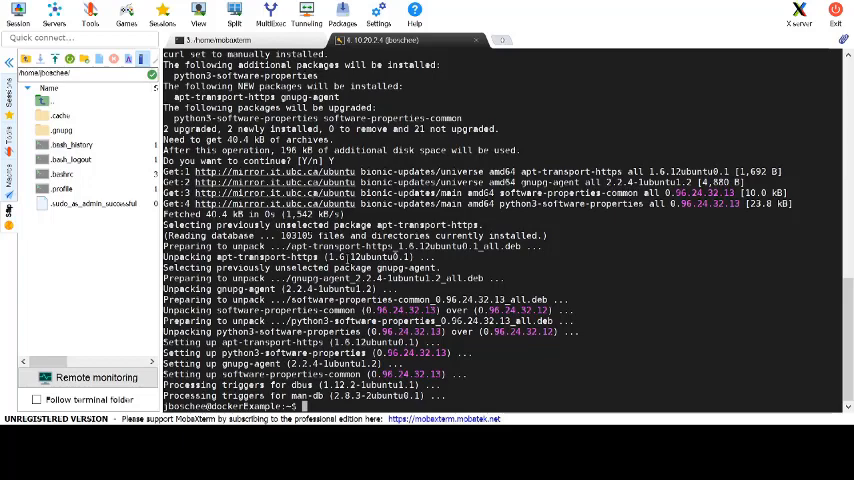
# Step: Add Docker's GPG key from download.docker.com via curl piped to sudo apt-key add -
pyautogui.write('curl -fsSL https://download.docker.com/linux/ubuntu/gpg | sudo apt-key add -')
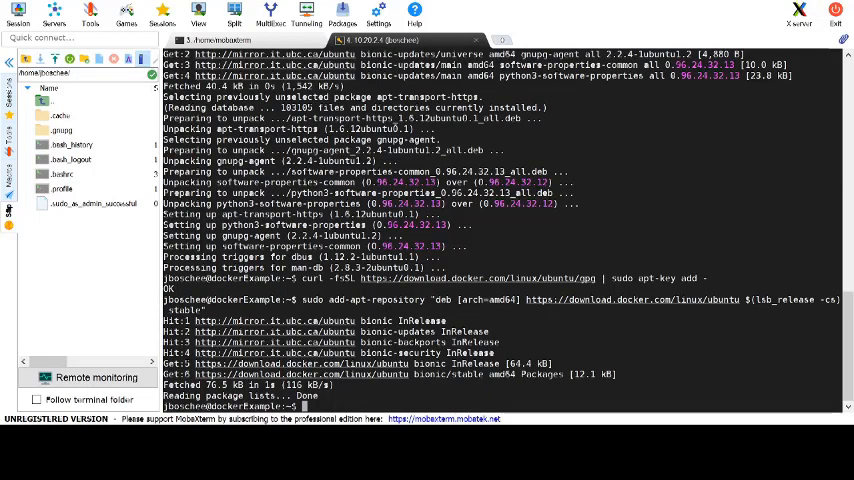
# Step: Refresh package lists again, then request installing docker-ce, docker-ce-cli and containerd.io
pyautogui.write('sudo apt-get update')
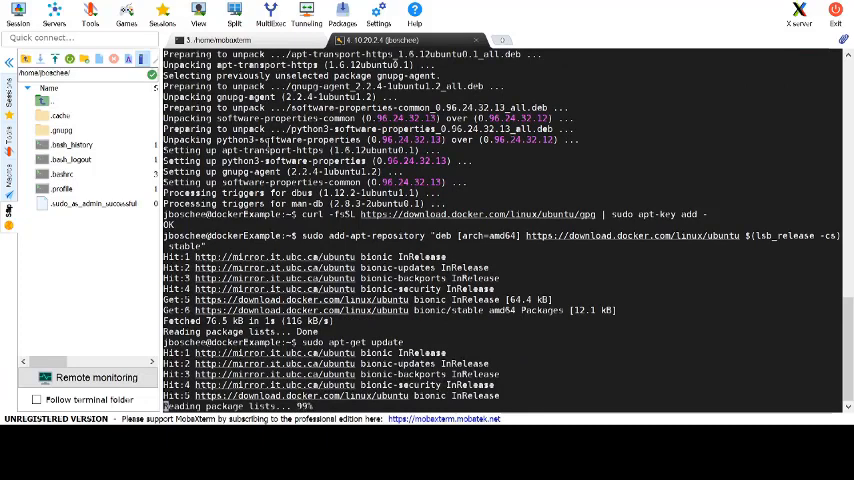
pyautogui.scroll(-3)
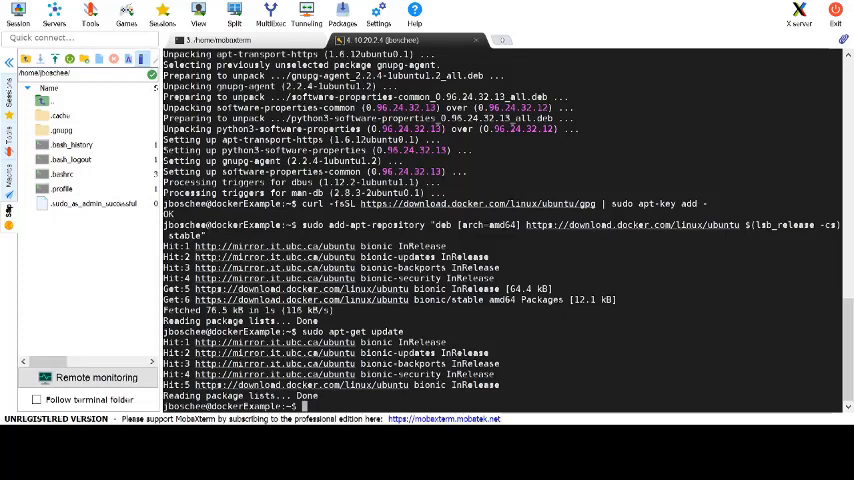
pyautogui.write('sudo apt-get install docker-ce docker-ce-cli containerd.io')
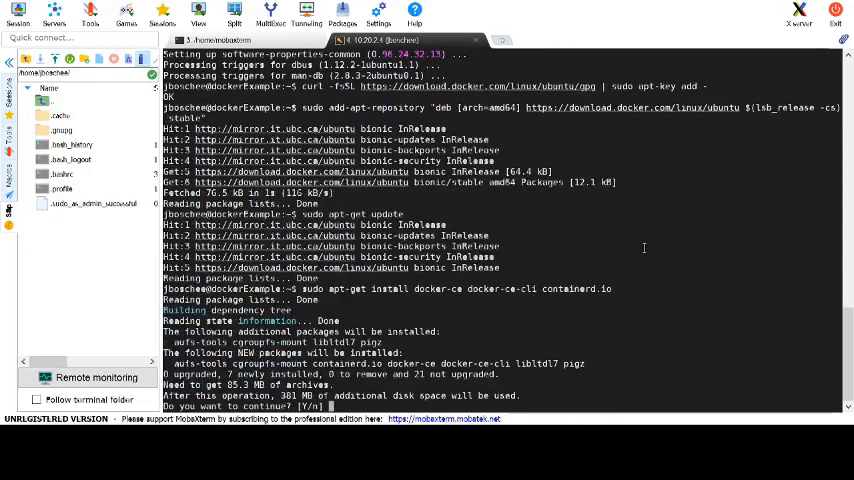
# Step: Answer y to install docker-ce, docker-ce-cli and containerd.io and let setup finish
pyautogui.write('y')
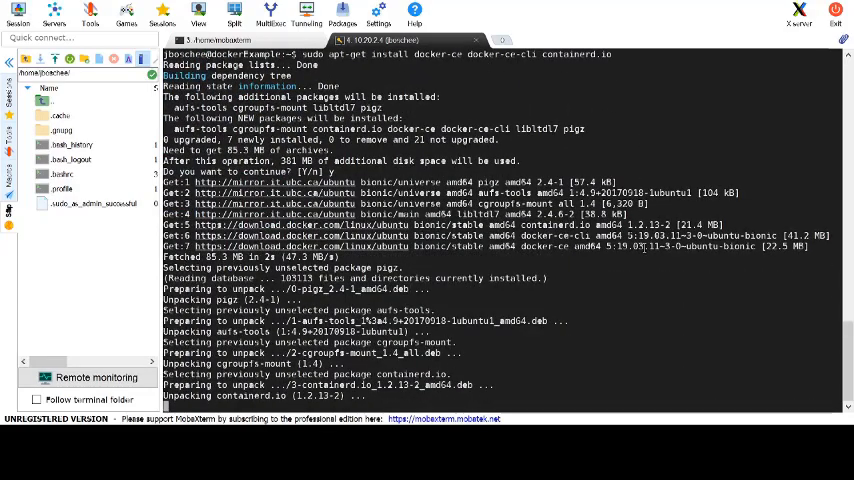
pyautogui.scroll(-3)
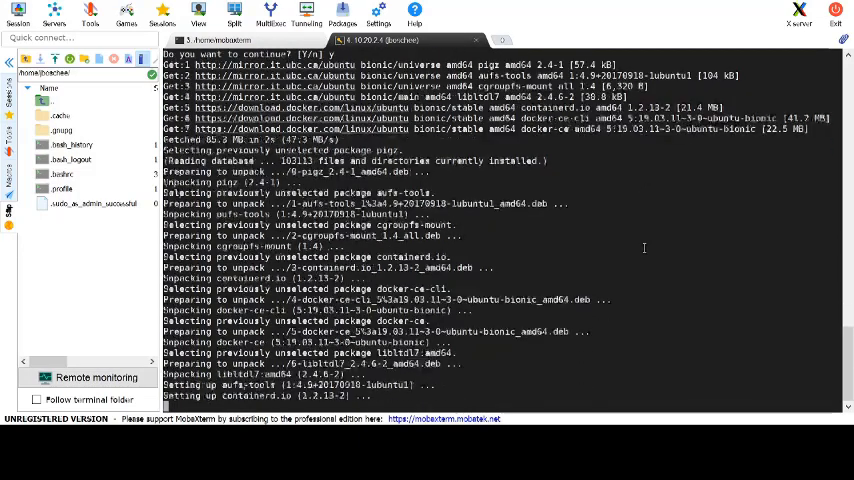
pyautogui.scroll(-3)
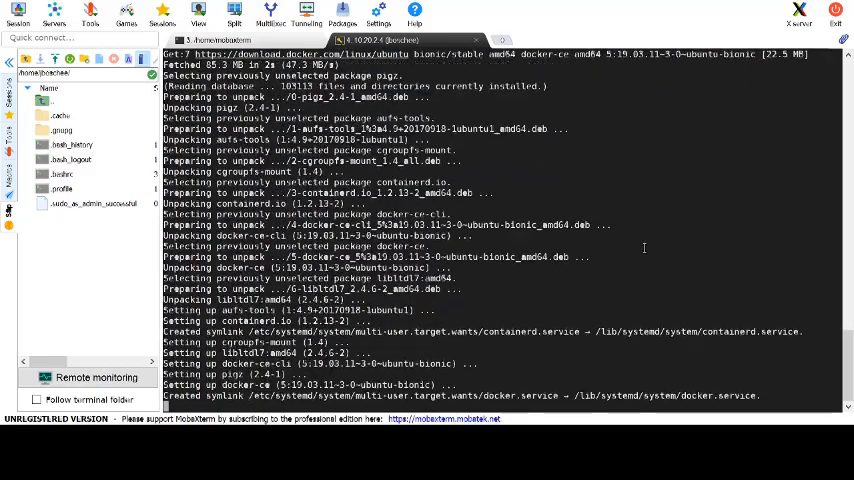
pyautogui.scroll(-3)
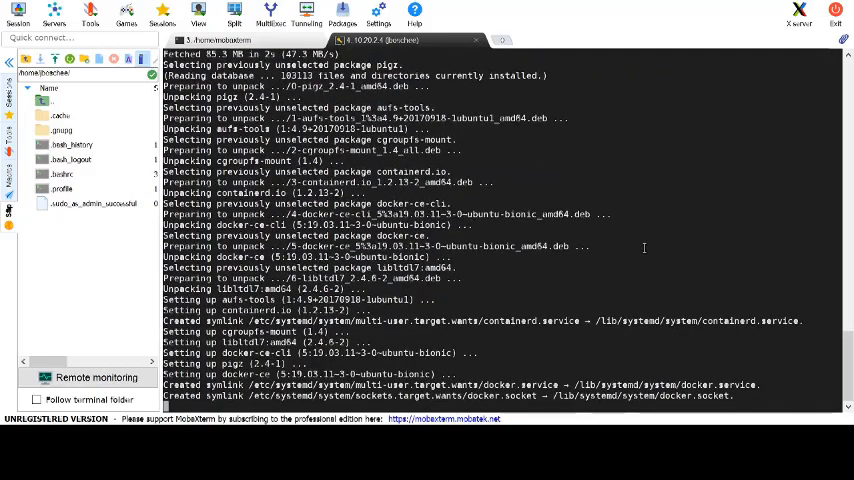
pyautogui.scroll(-3)
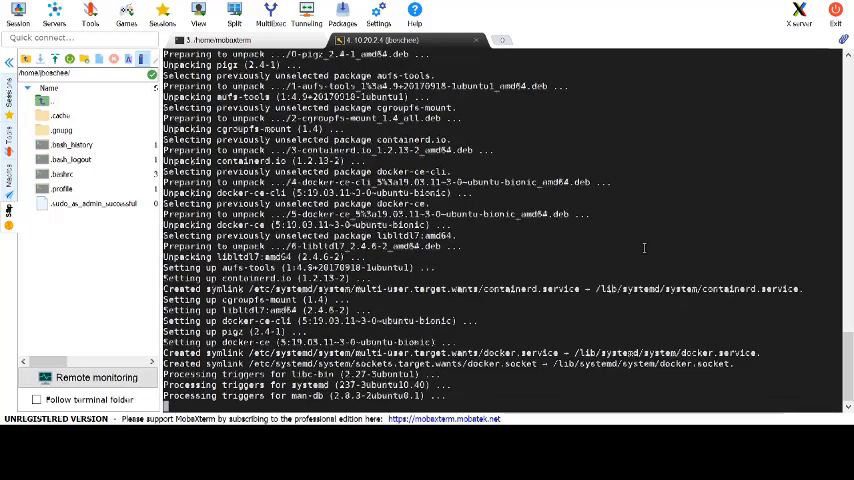
pyautogui.scroll(-3)
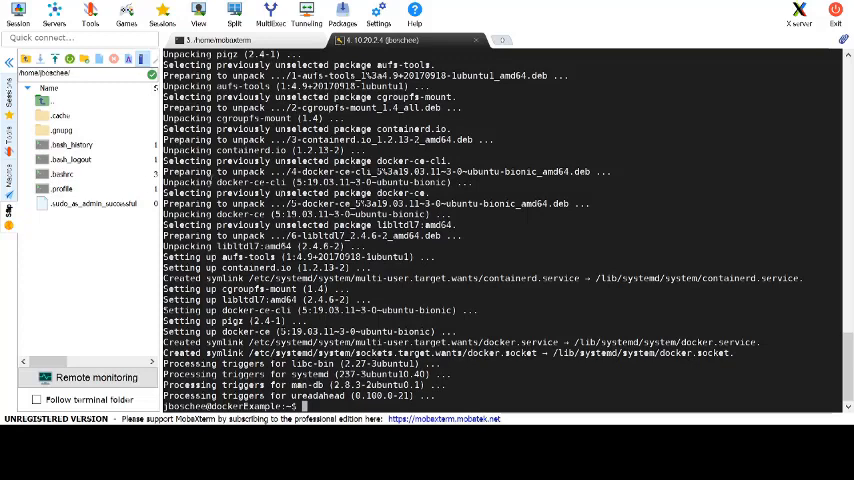
# Step: Run sudo docker run hello-world to start the test container and pull its image
pyautogui.write('sudo docker run hello-world')
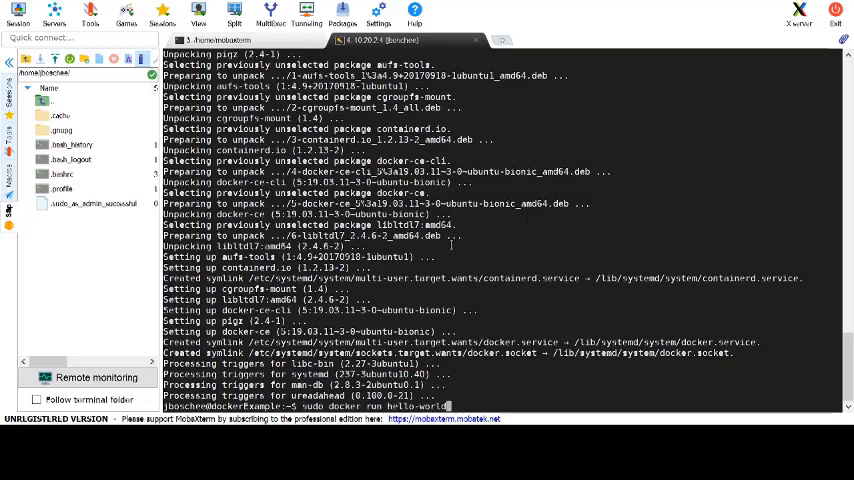
pyautogui.press('Return')
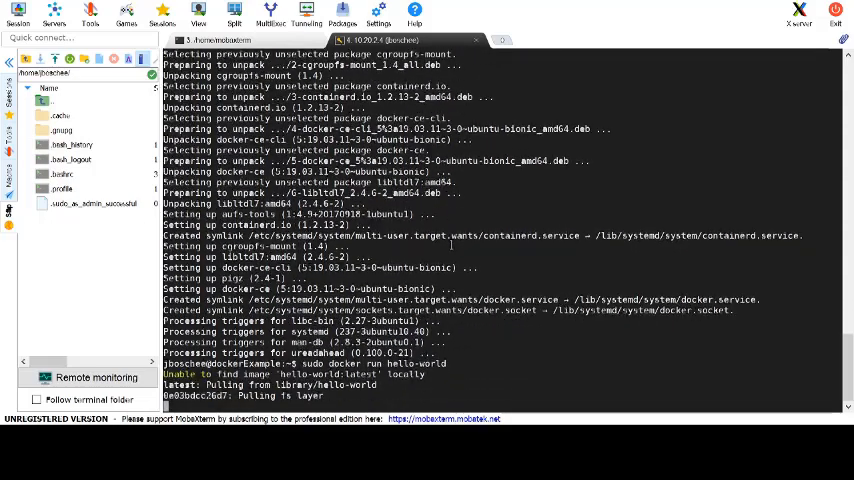